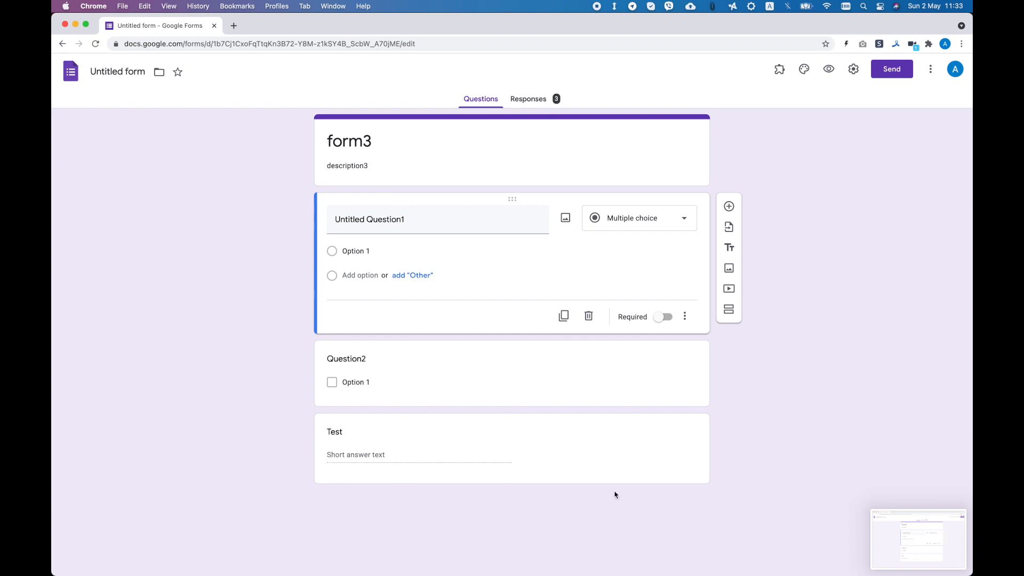
mouse_move(676, 442)
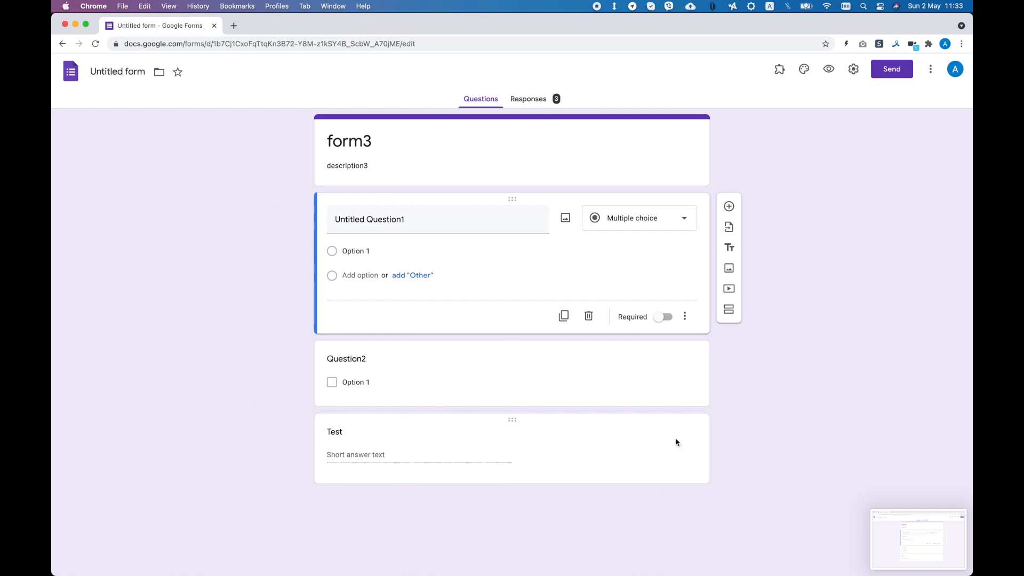
mouse_move(813, 154)
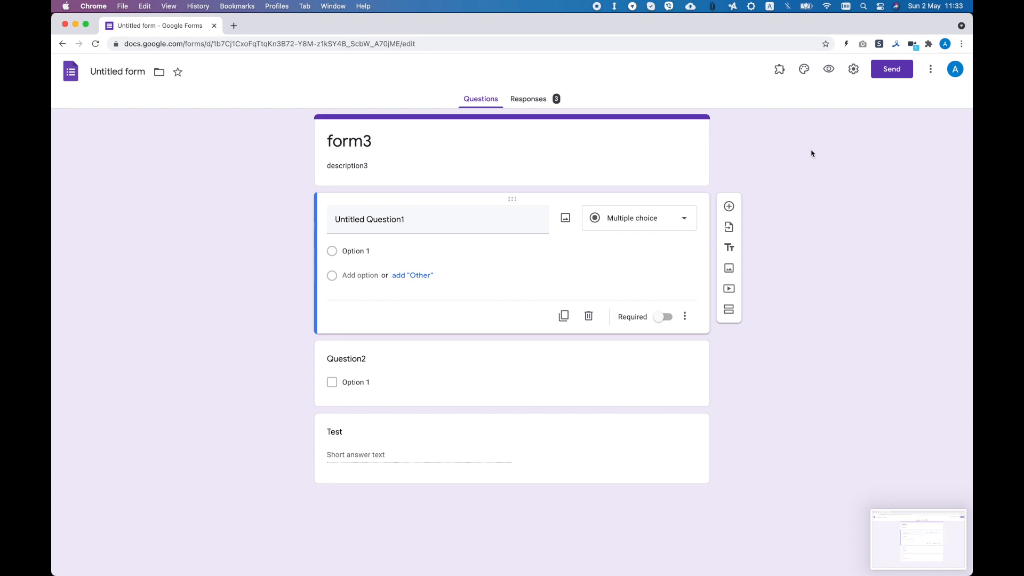
Copy the form's shareable link from the Send dialog's link section.
left_click(891, 68)
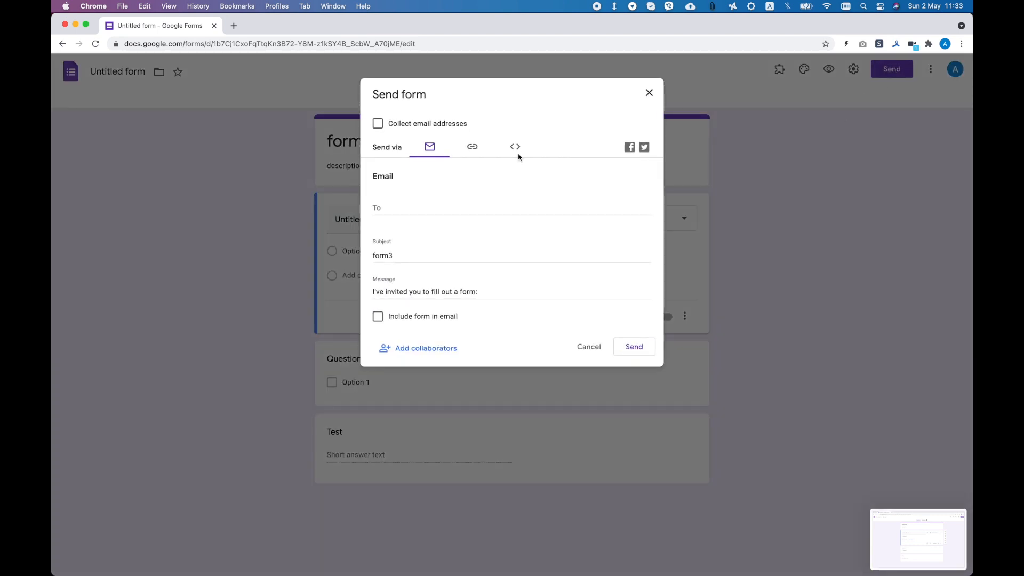
left_click(472, 147)
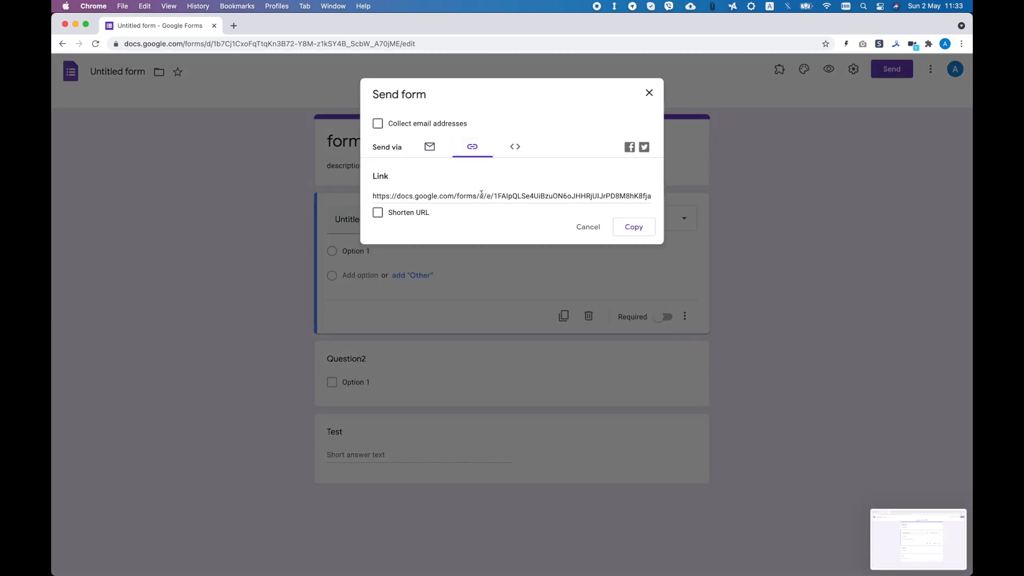
left_click(633, 226)
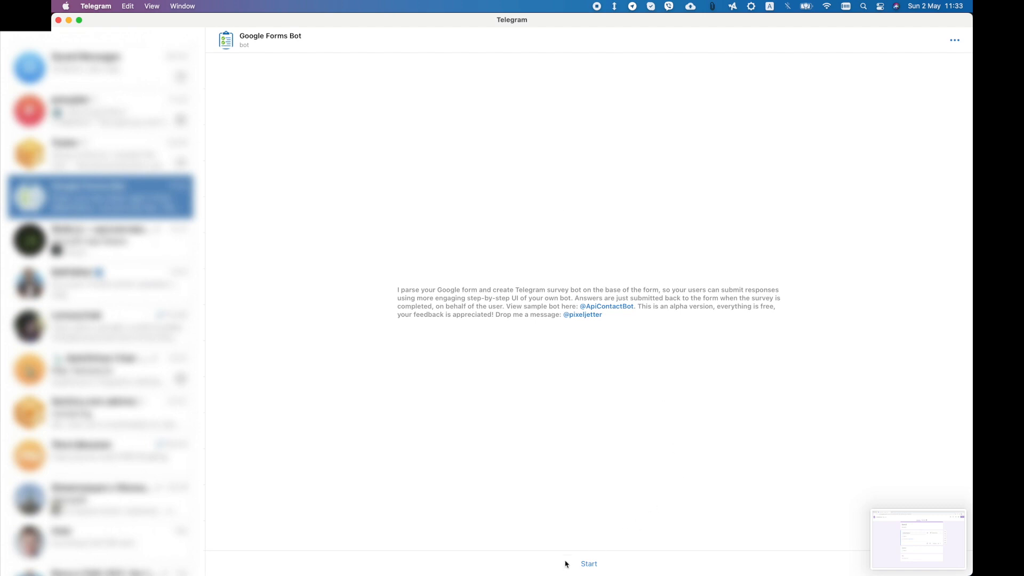
Start the Google Forms Bot and request a new form bot for the form3 link.
left_click(588, 563)
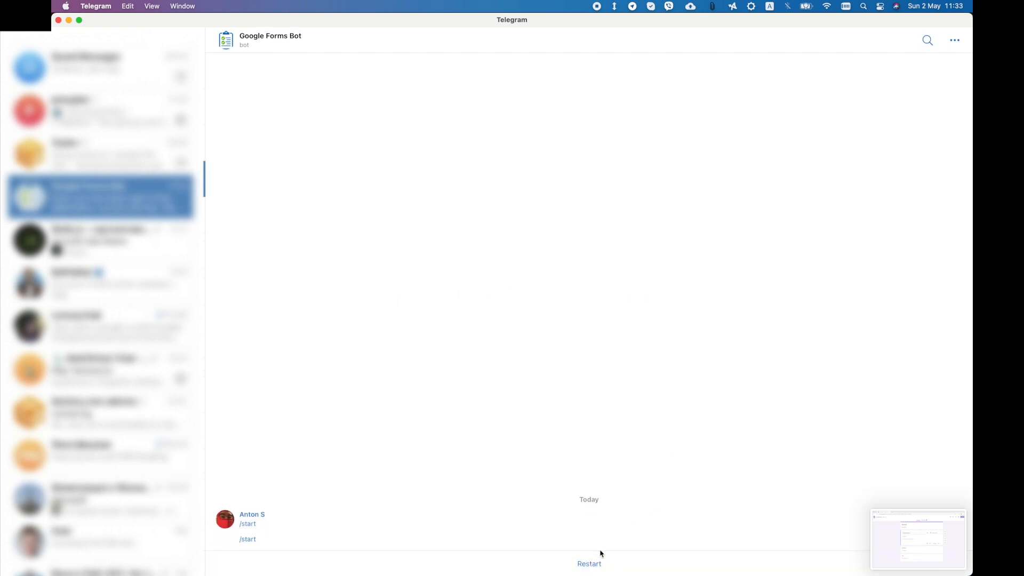
left_click(589, 563)
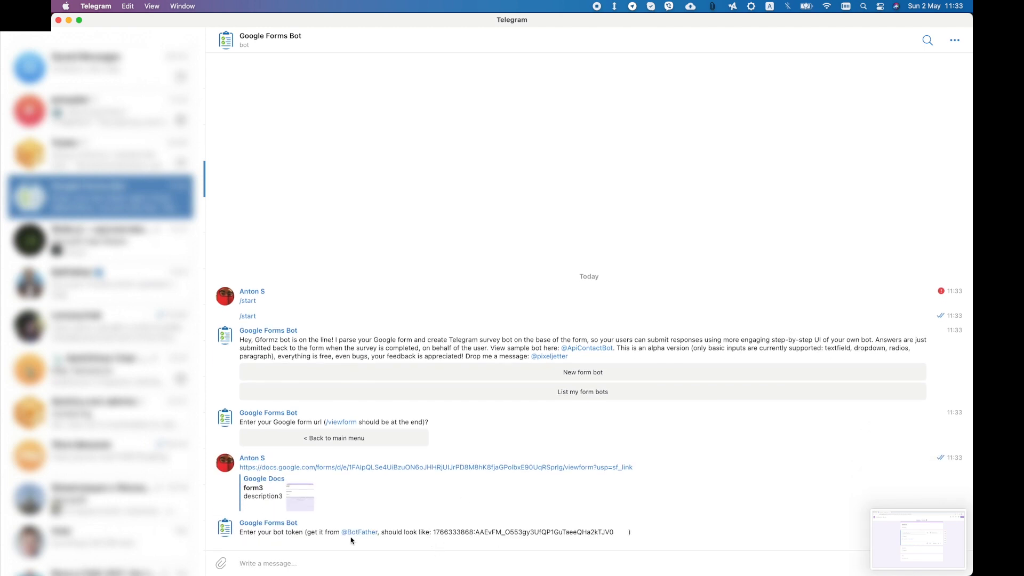
mouse_move(375, 537)
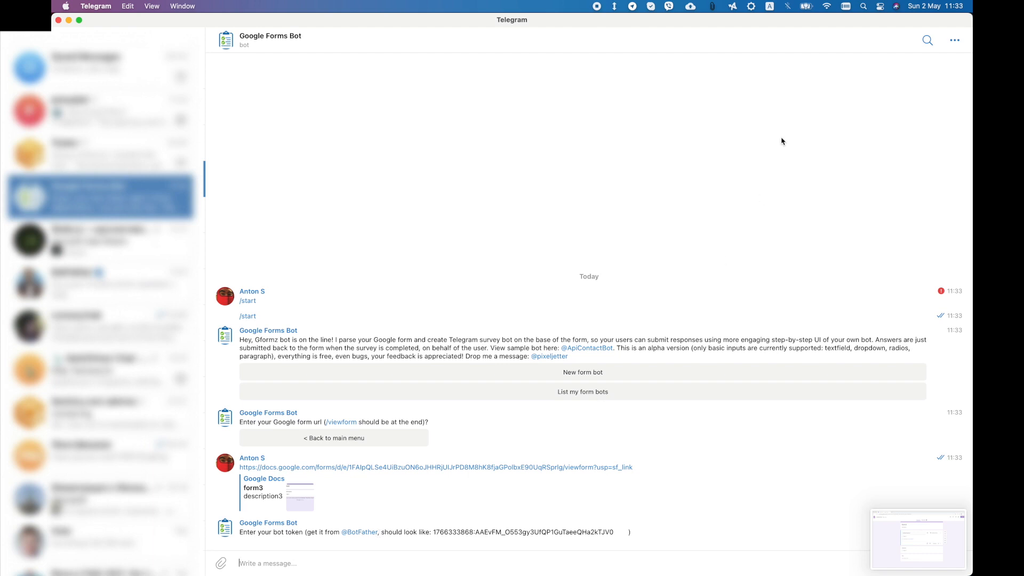
left_click(712, 6)
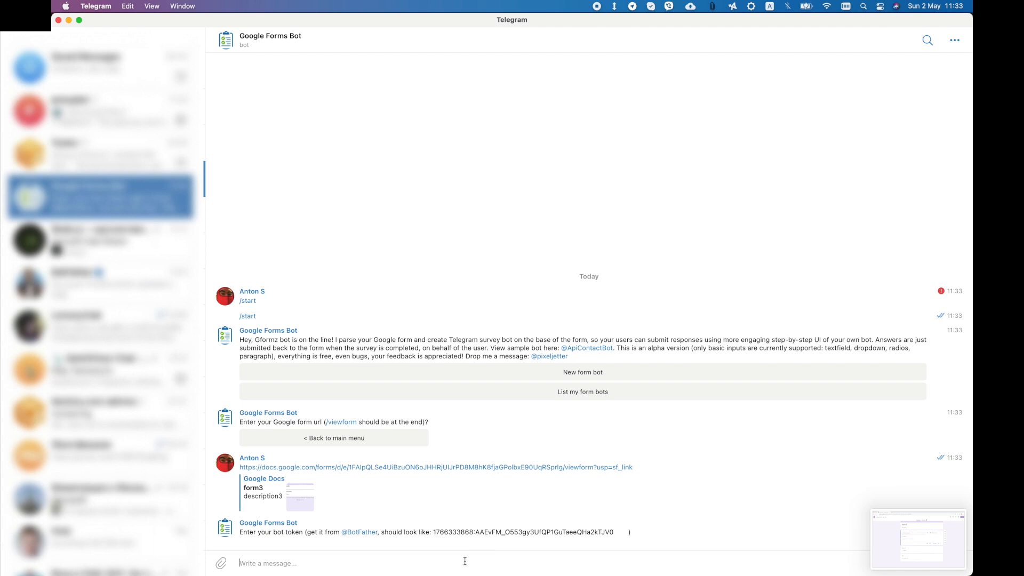
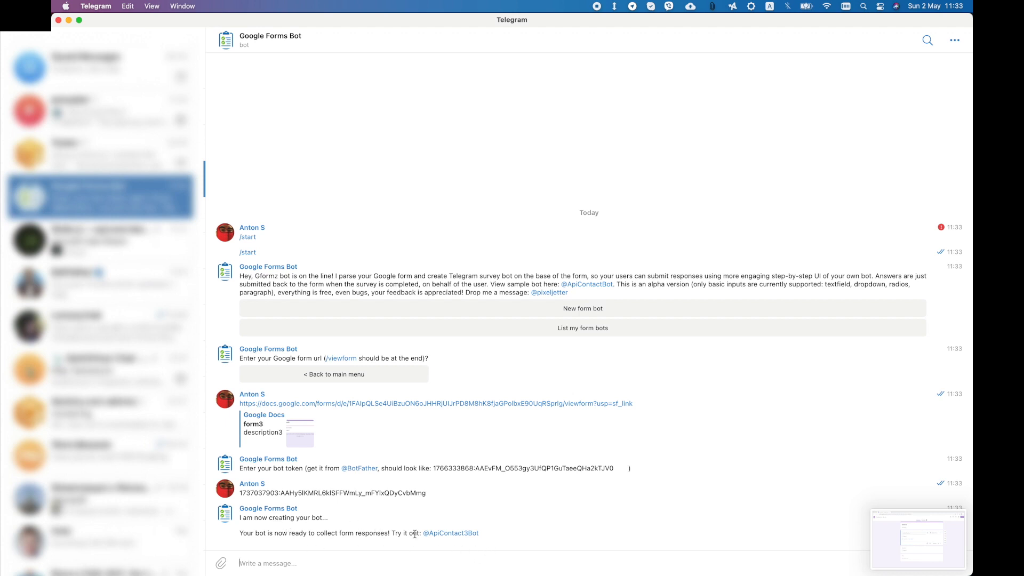
mouse_move(440, 540)
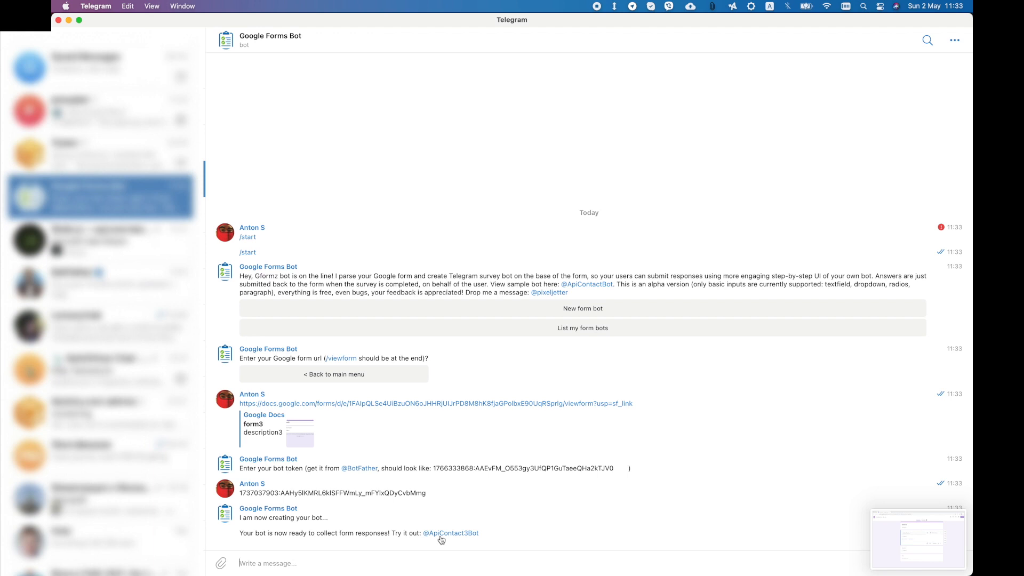
left_click(450, 533)
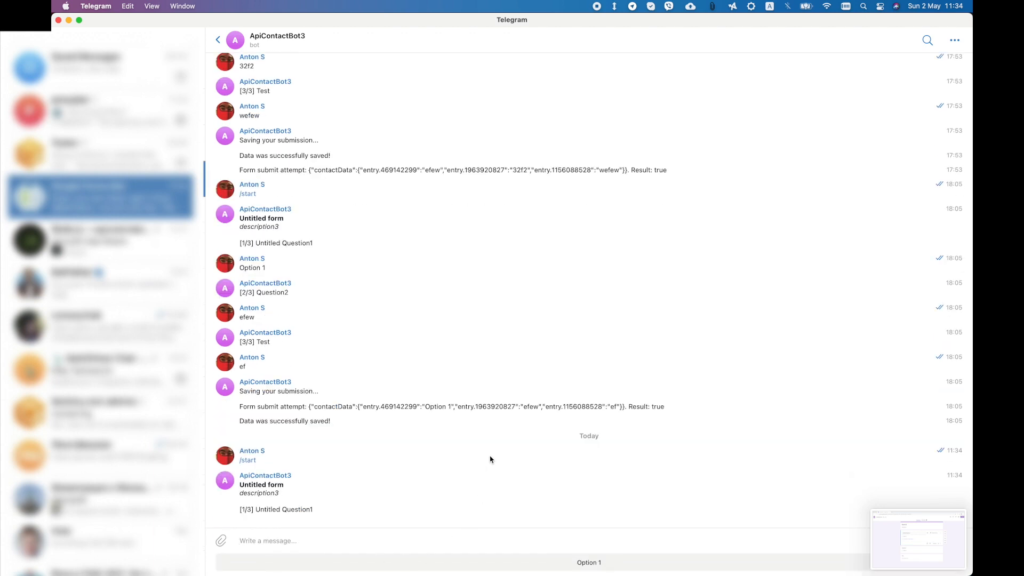
mouse_move(254, 466)
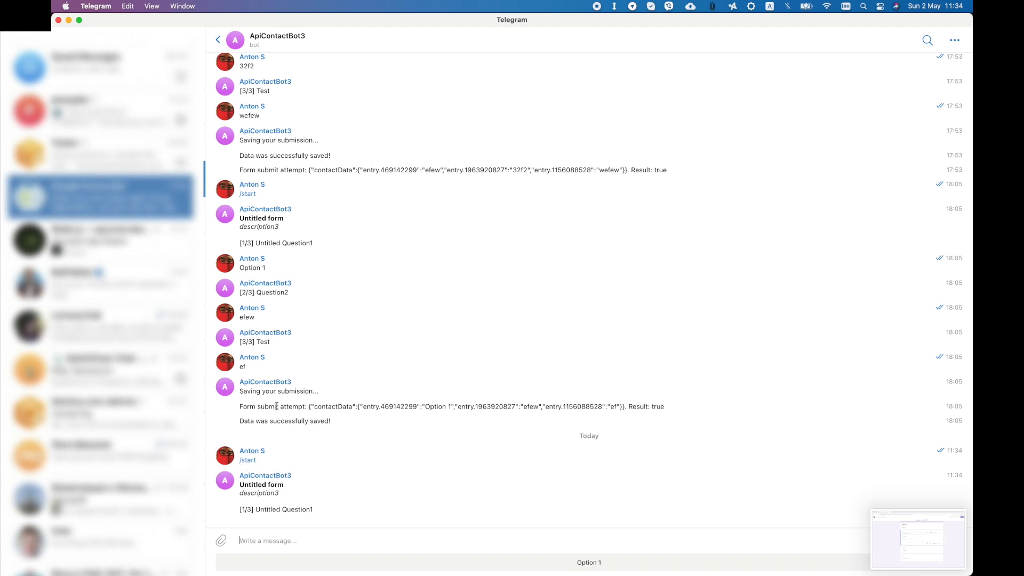
mouse_move(269, 463)
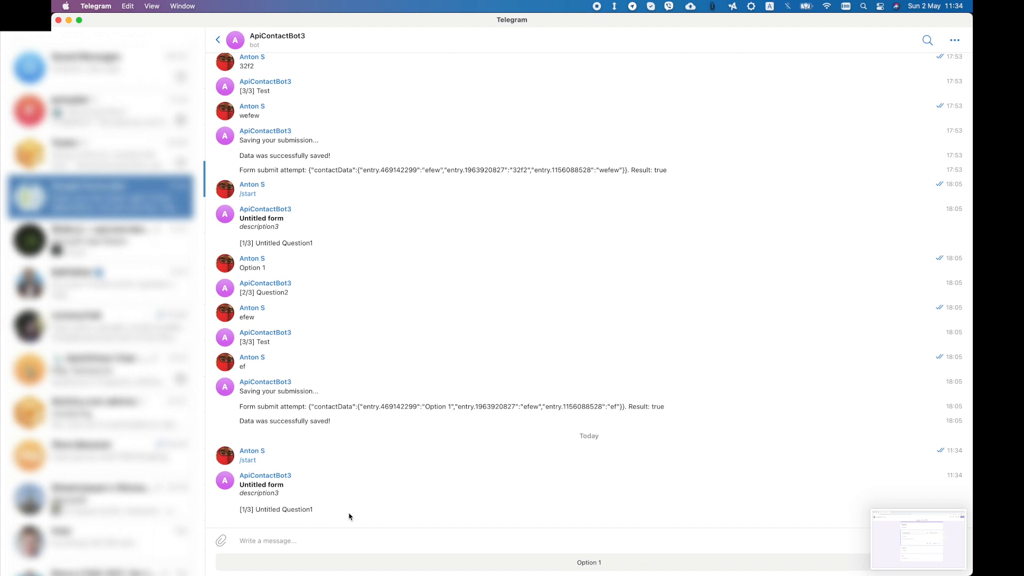
mouse_move(258, 483)
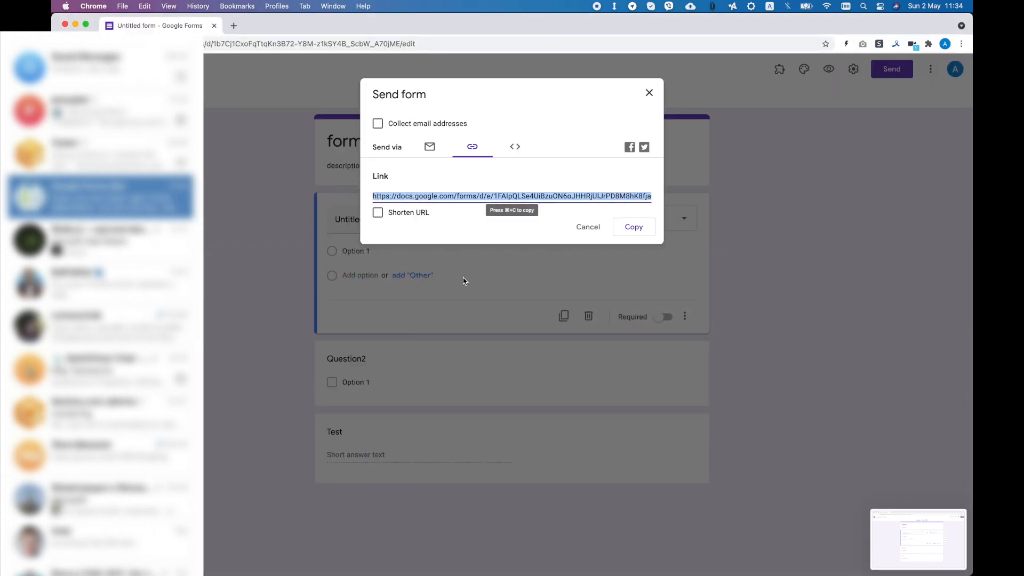
Open the form3 live viewform page in a new Chrome tab.
left_click(234, 26)
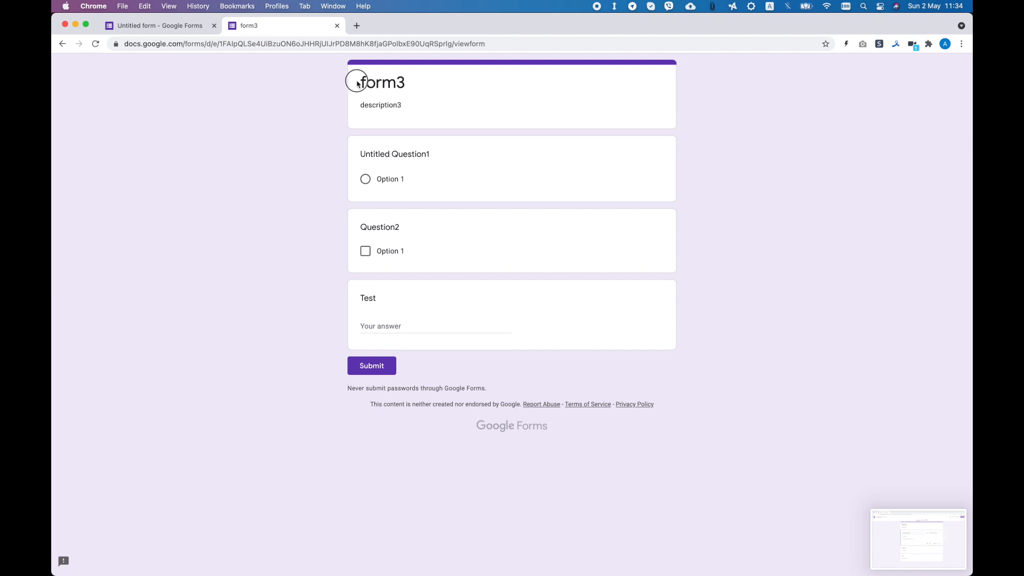
mouse_move(377, 149)
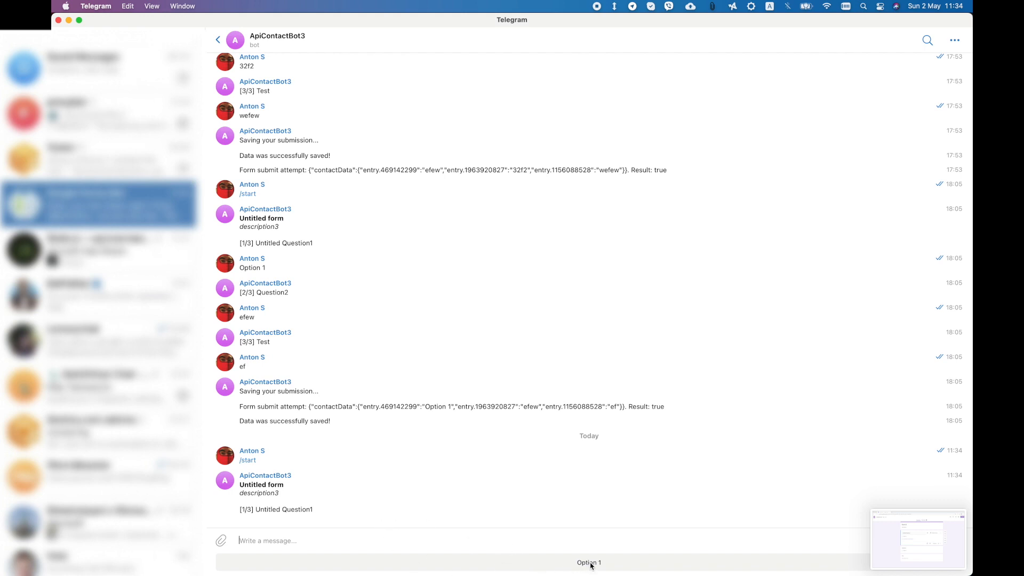
Answer the survey bot's first two questions with Option 1.
left_click(588, 562)
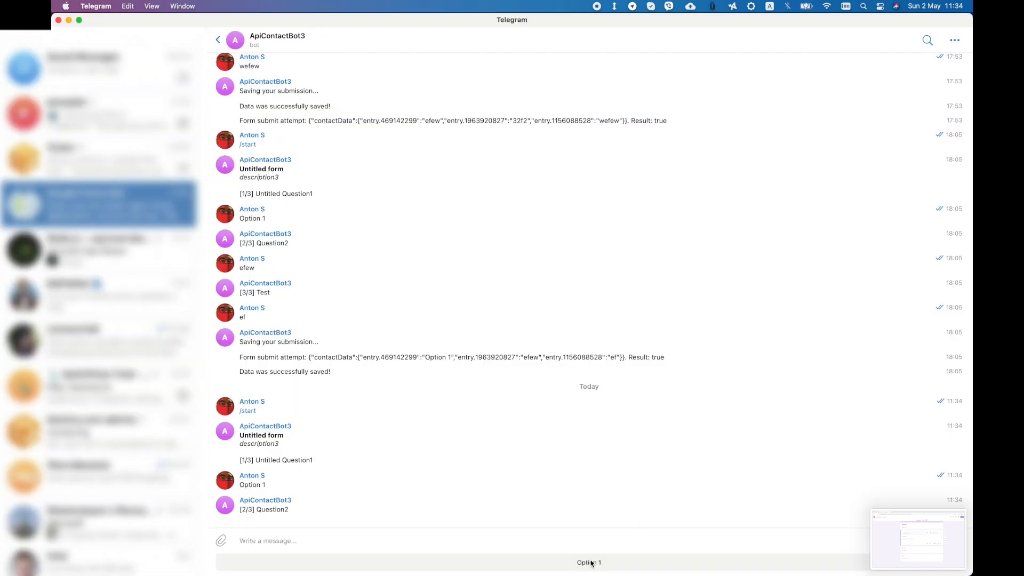
left_click(589, 562)
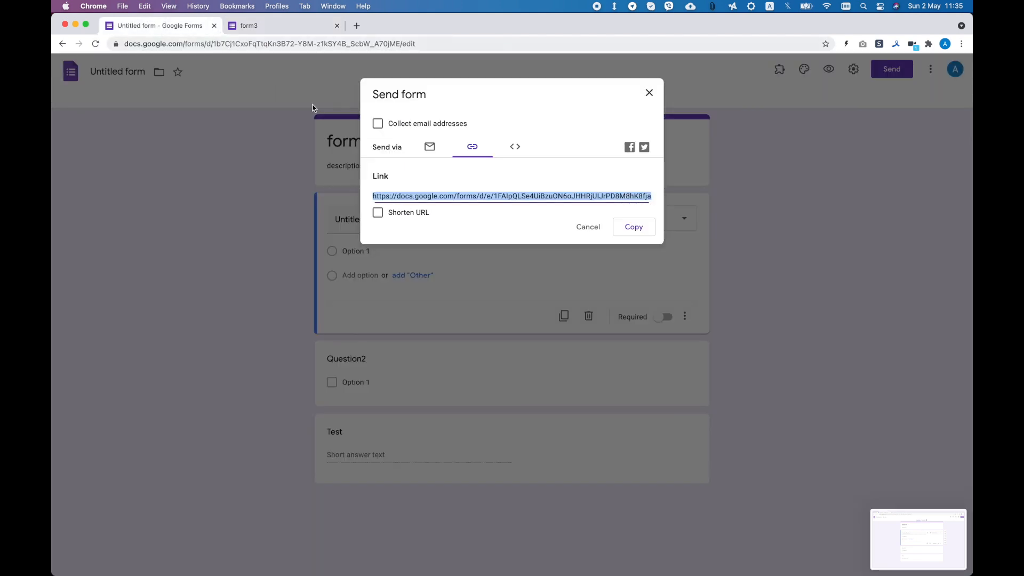
Dismiss the Send dialog in Google Forms and view the form's 4 collected responses.
left_click(650, 92)
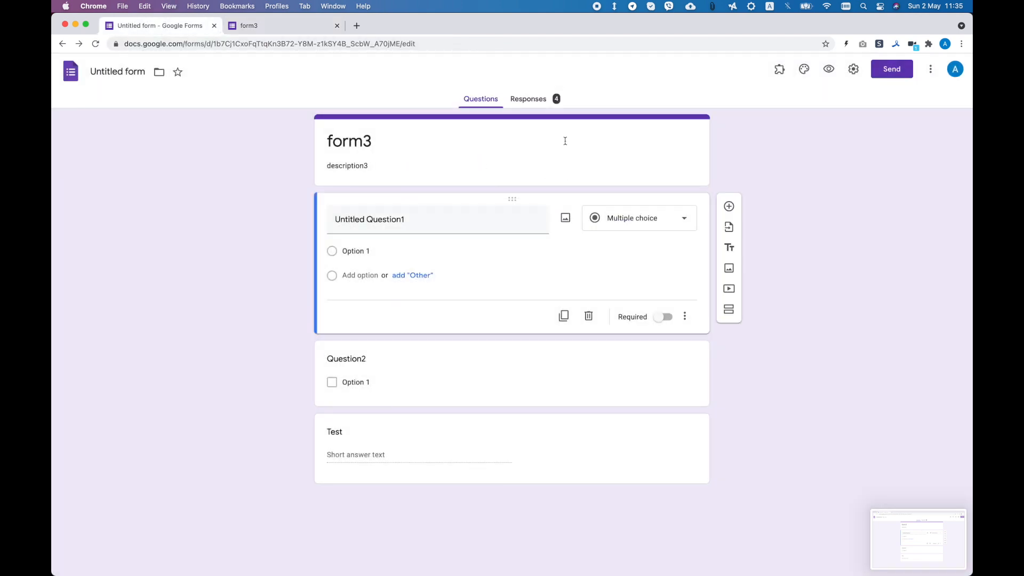
left_click(528, 98)
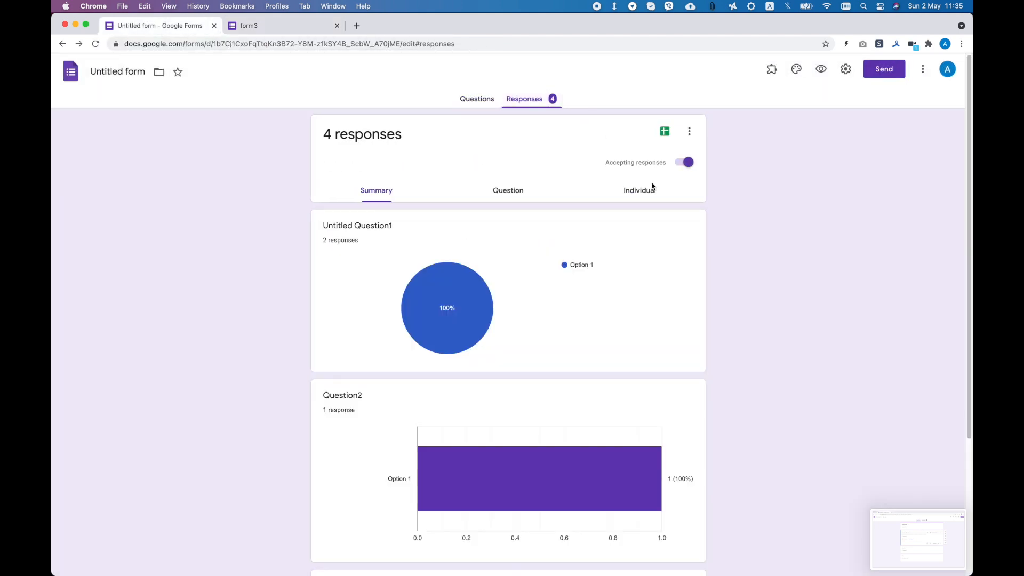
left_click(664, 132)
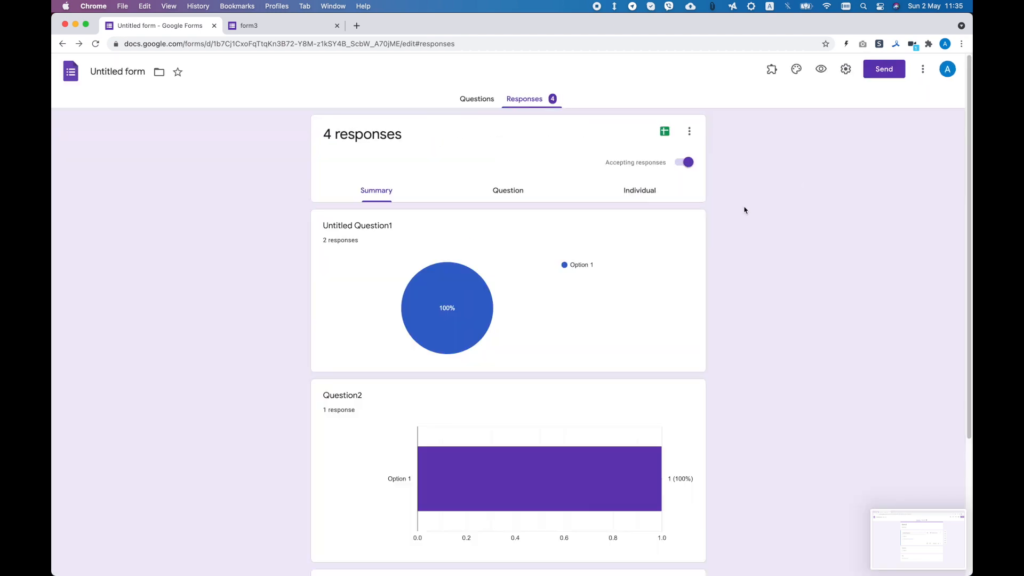
scroll("down", 3)
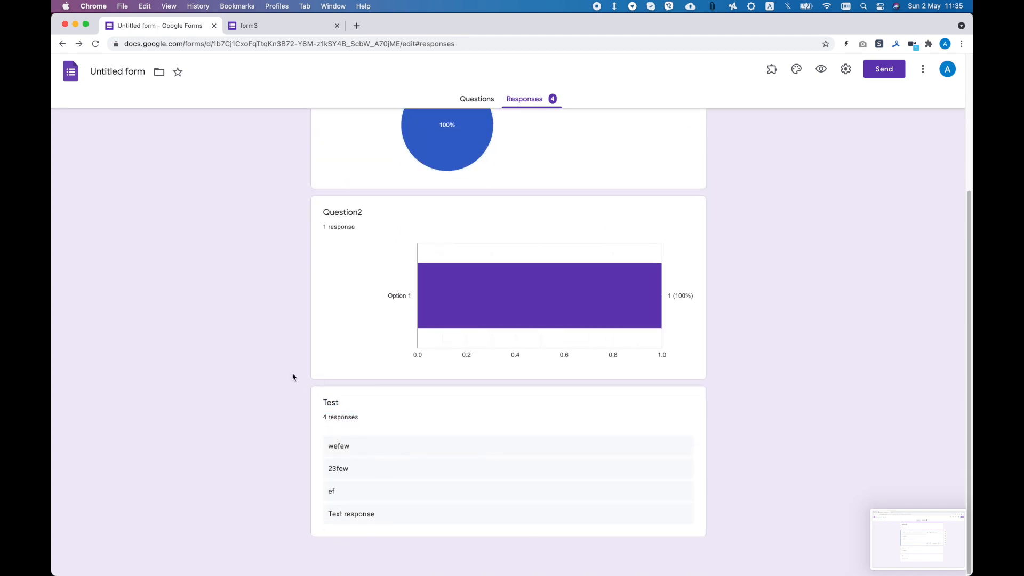
double_click(351, 515)
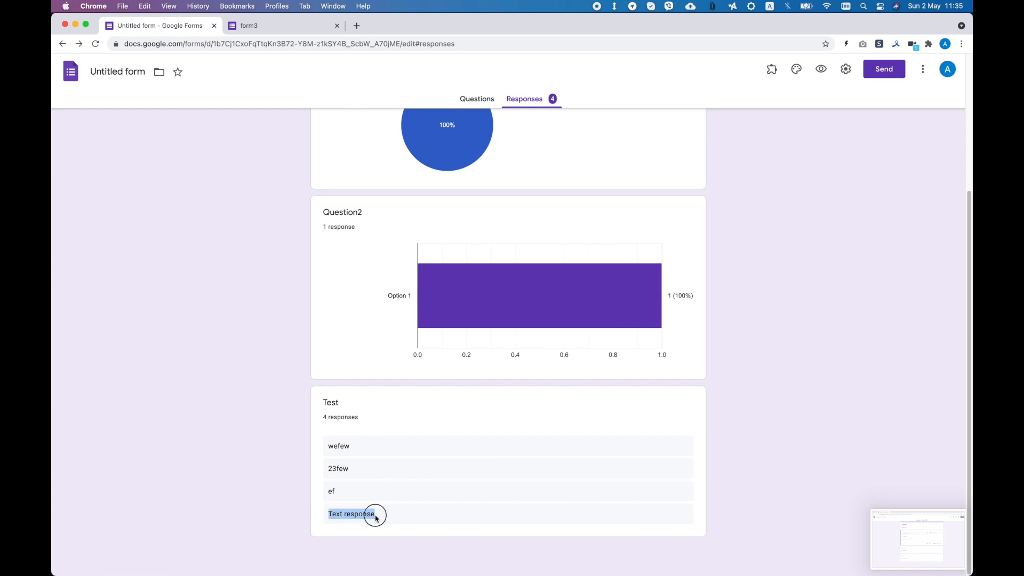